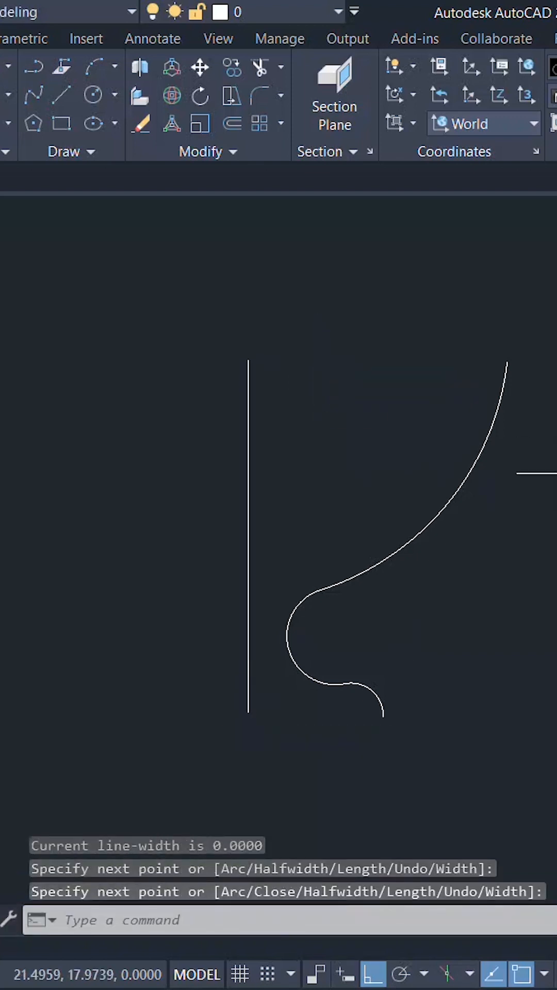
Start REVSURF on the goblet profile, accepting the default start angle of 0
type("REVS")
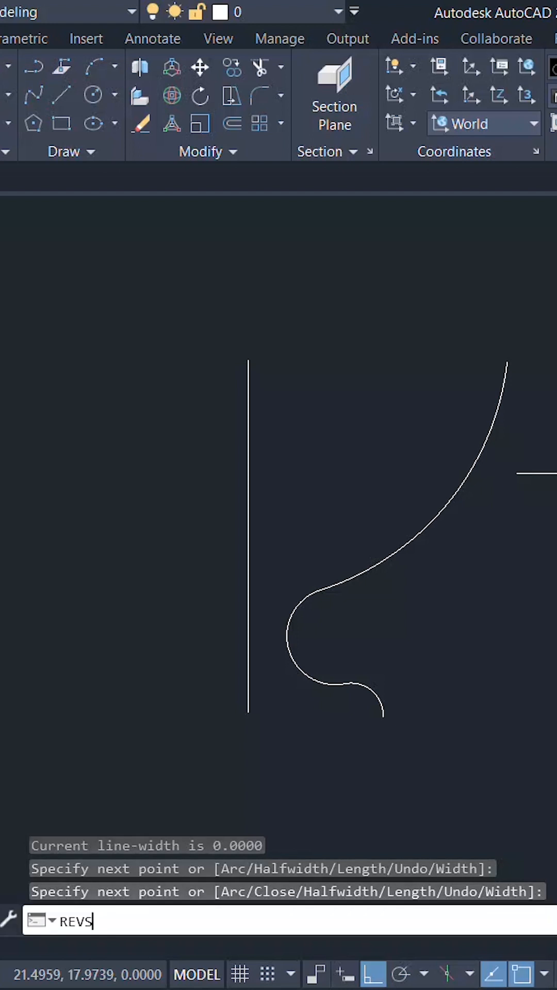
key("Enter")
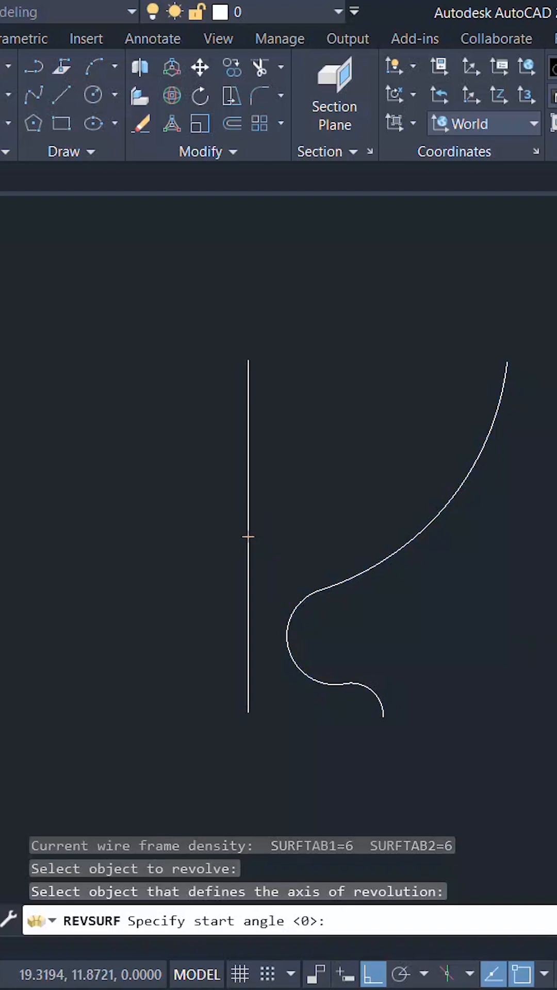
key("enter")
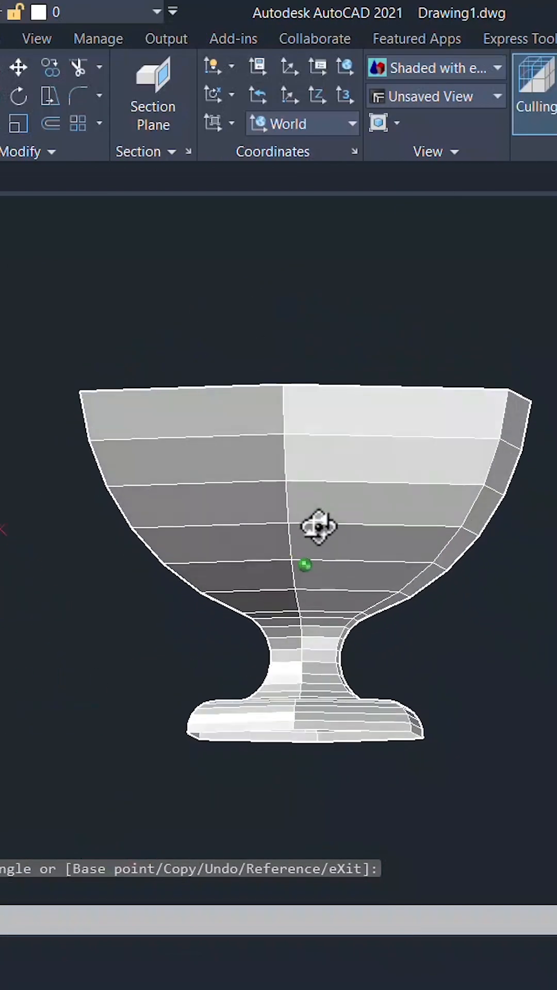
Orbit above the goblet to reveal its open six-sided bowl, stem and base
left_click_drag(318, 527, 407, 616)
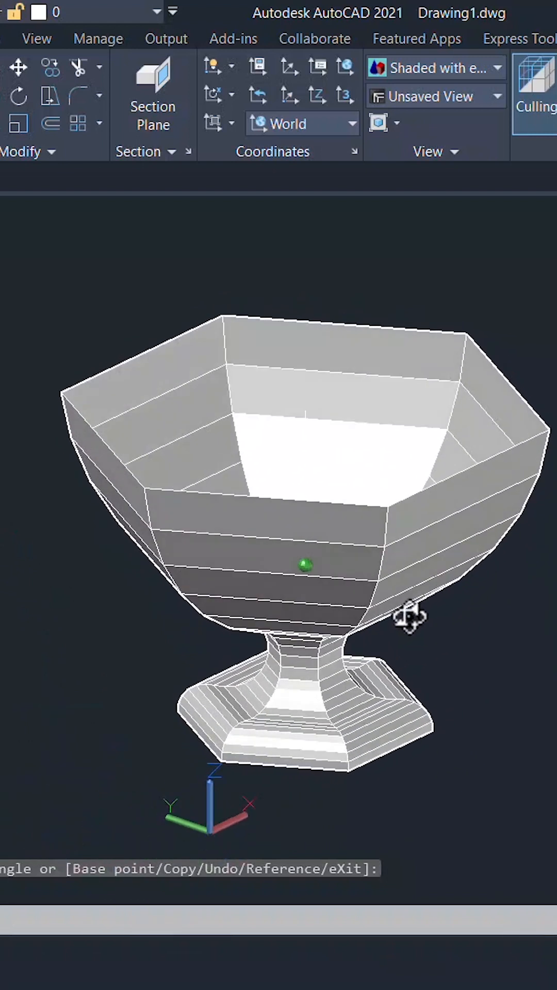